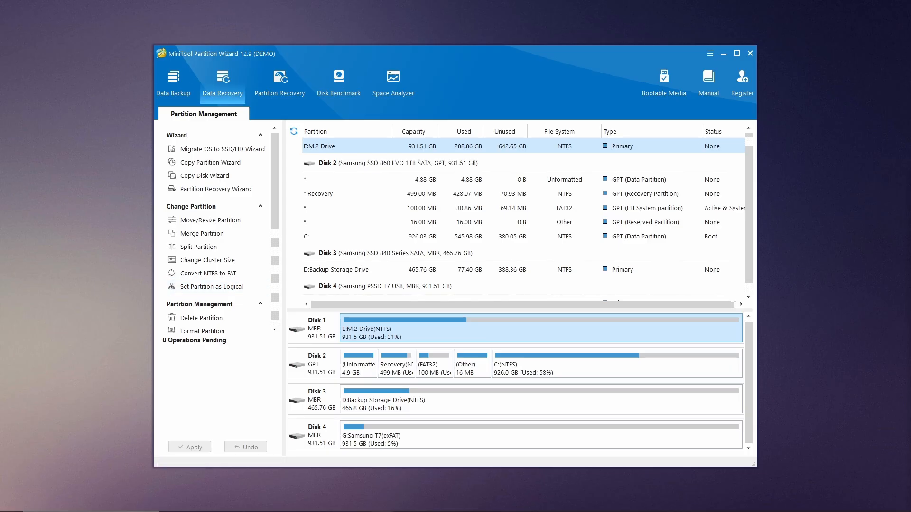
# - Review the Data Recovery locations and Devices list, then return to Partition Management
pyautogui.click(222, 81)
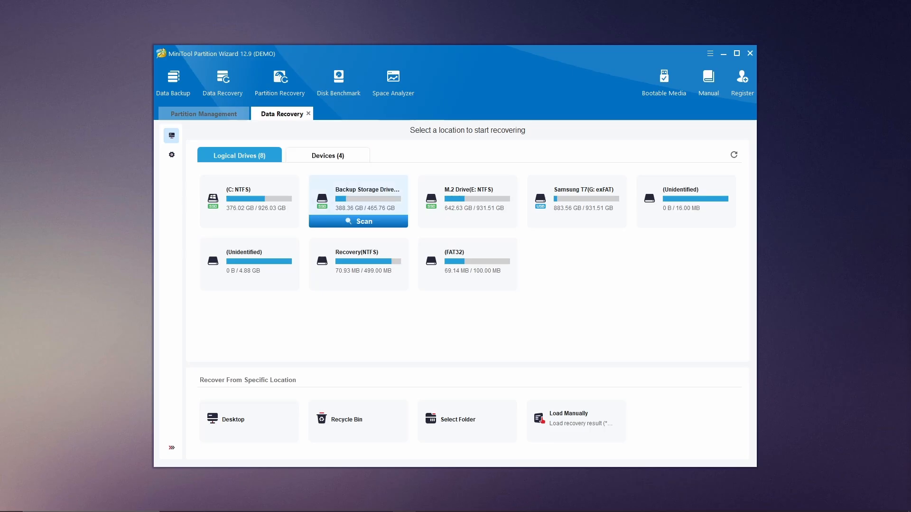
pyautogui.click(327, 155)
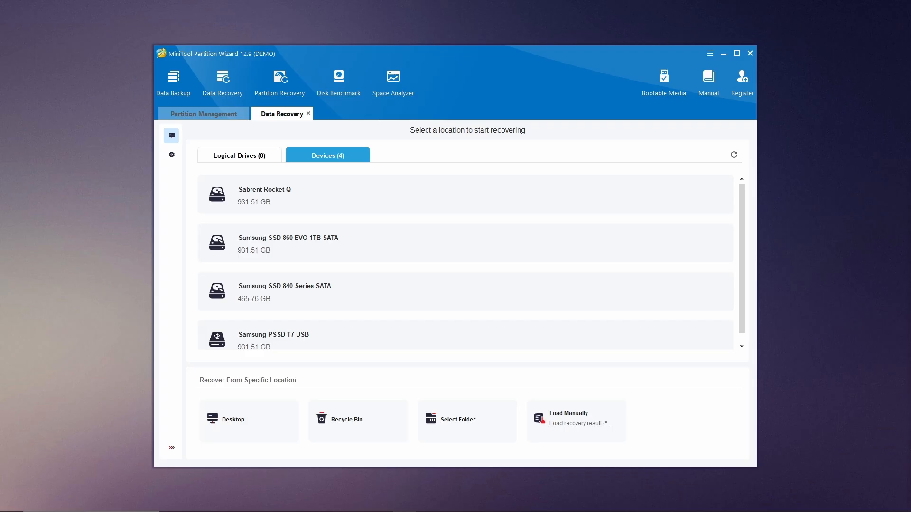
pyautogui.click(203, 113)
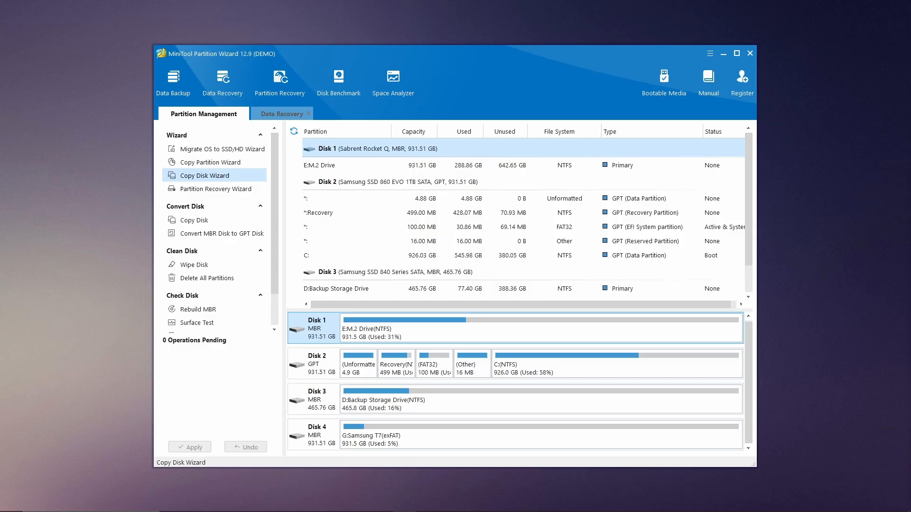
pyautogui.click(210, 163)
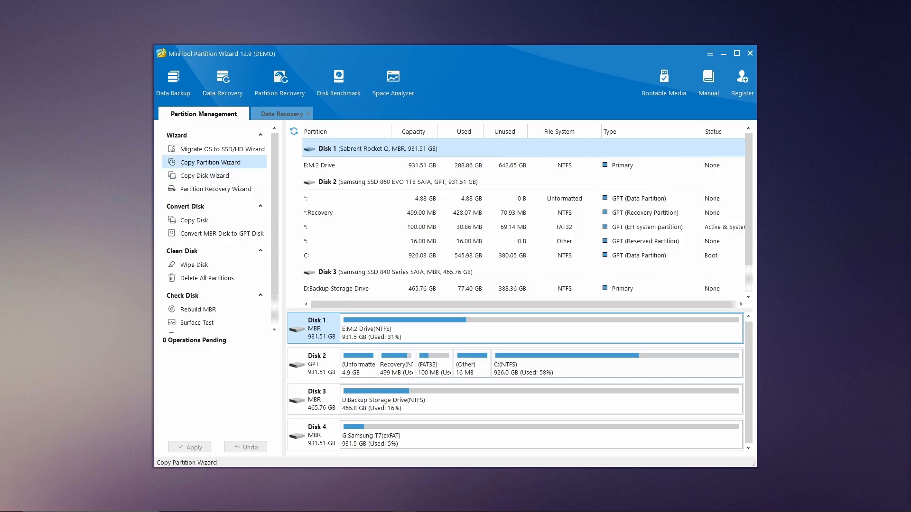
pyautogui.click(221, 149)
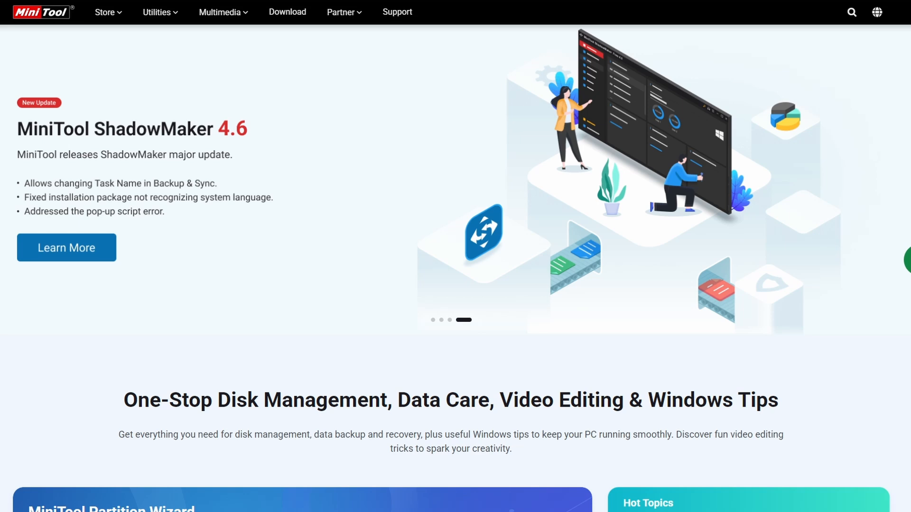
pyautogui.moveTo(340, 12)
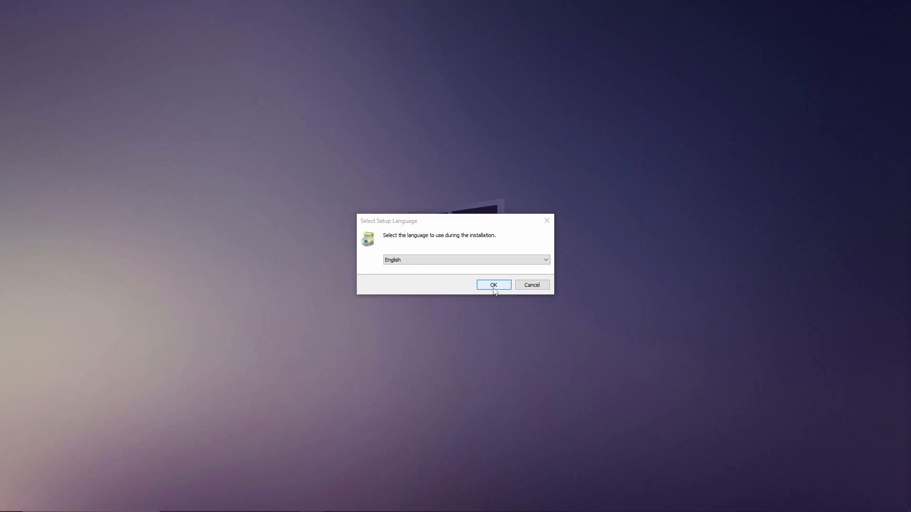
# - Install Partition Wizard in English to the default folder without ShadowMaker Free and launch it
pyautogui.click(492, 285)
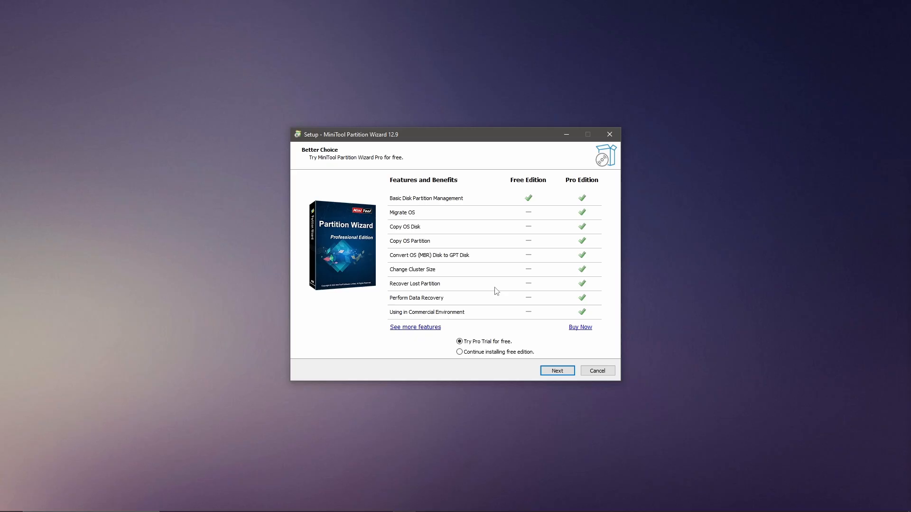
pyautogui.click(556, 371)
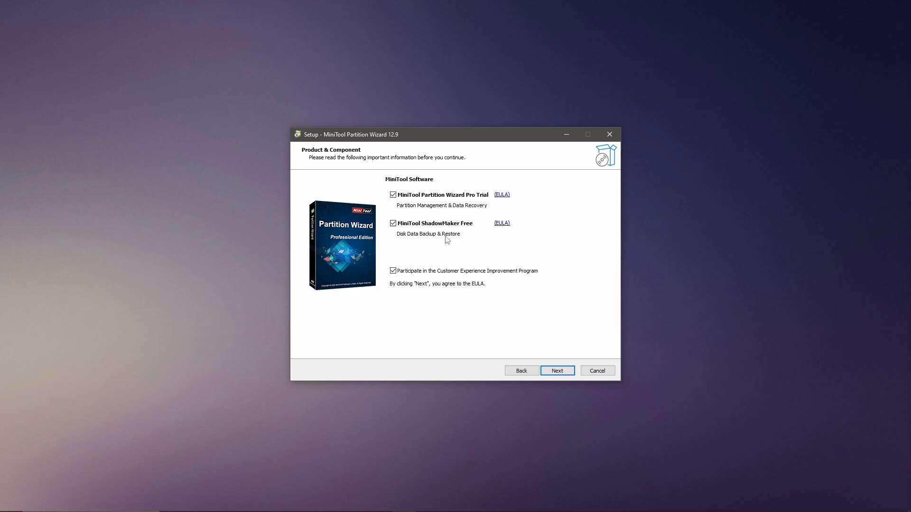
pyautogui.click(393, 223)
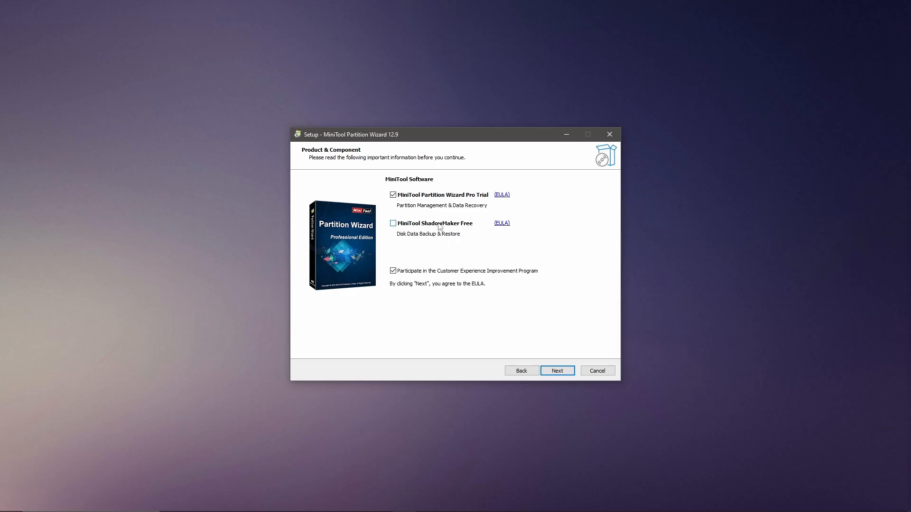
pyautogui.click(556, 371)
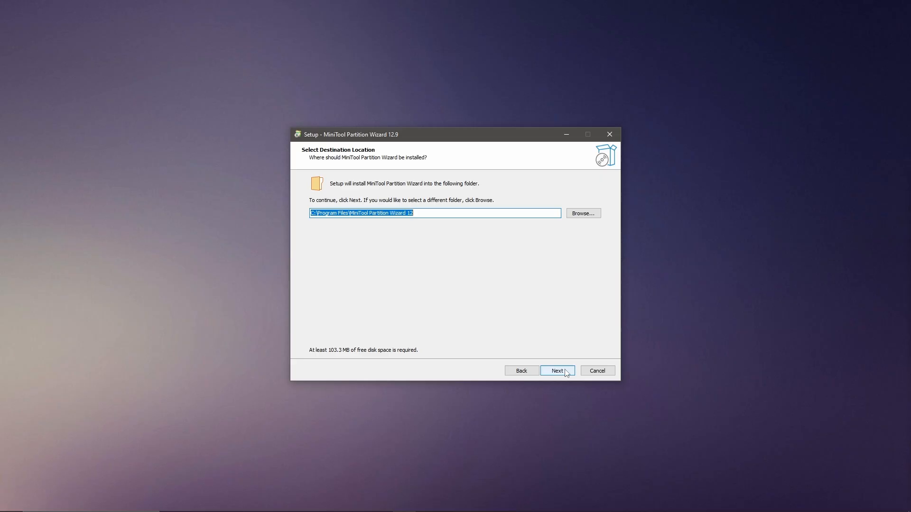
pyautogui.click(556, 371)
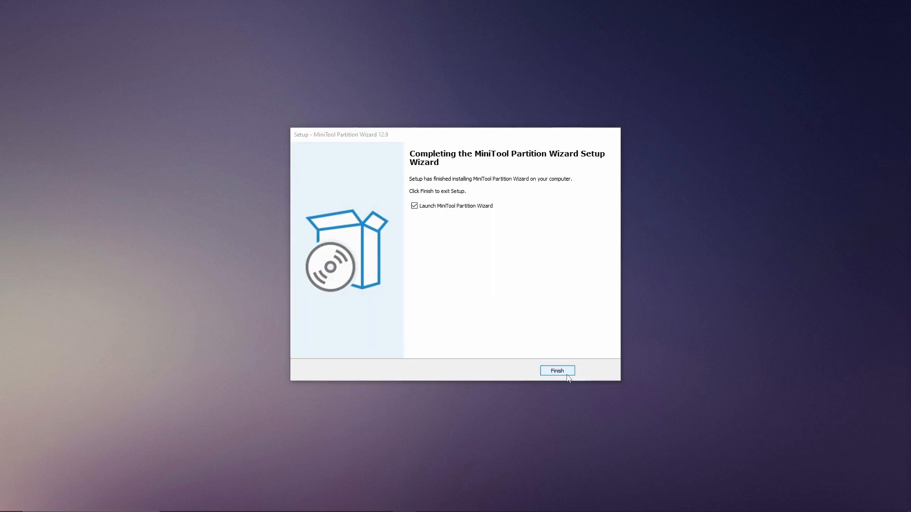
pyautogui.click(556, 371)
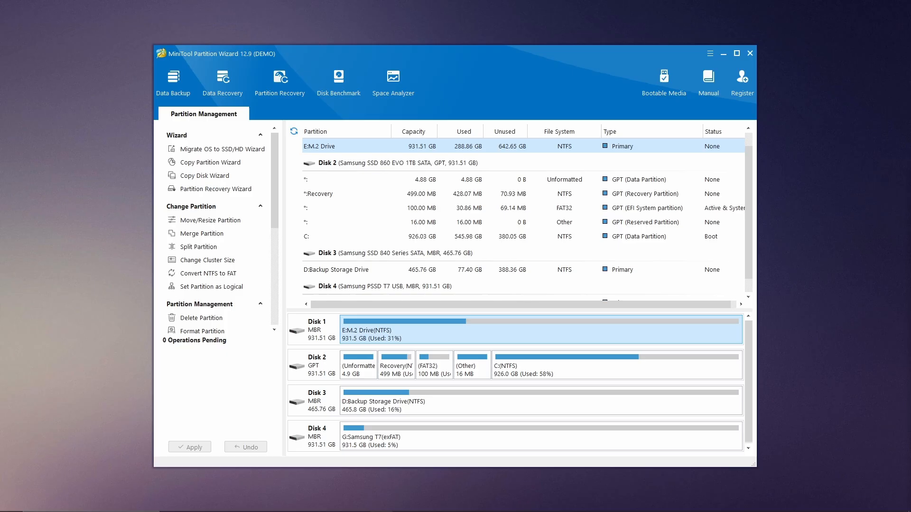
# - Select D: Backup Storage Drive on Disk 3 and bring up Move/Resize Partition for it
pyautogui.click(651, 400)
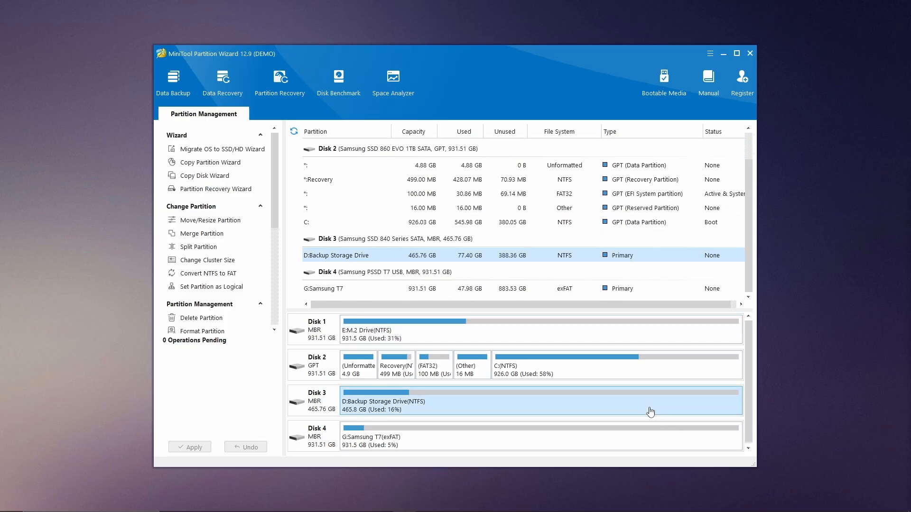
pyautogui.moveTo(650, 408)
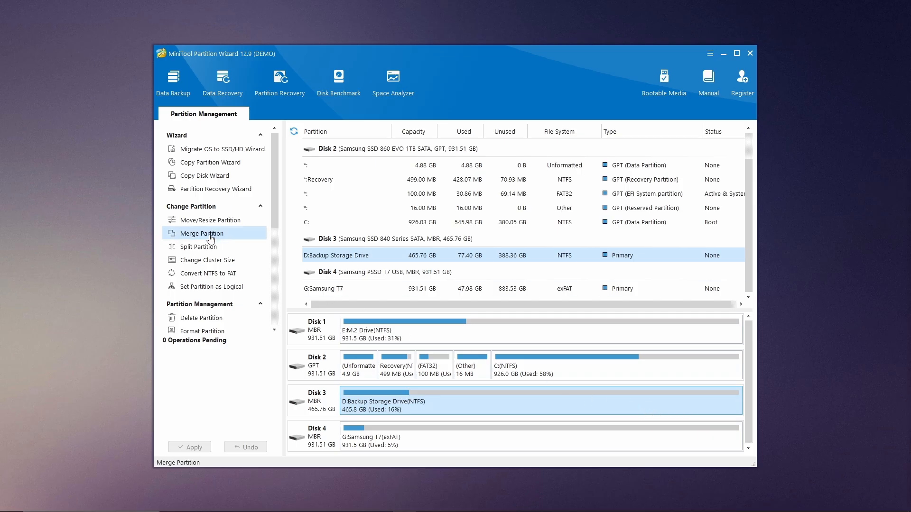
pyautogui.click(211, 219)
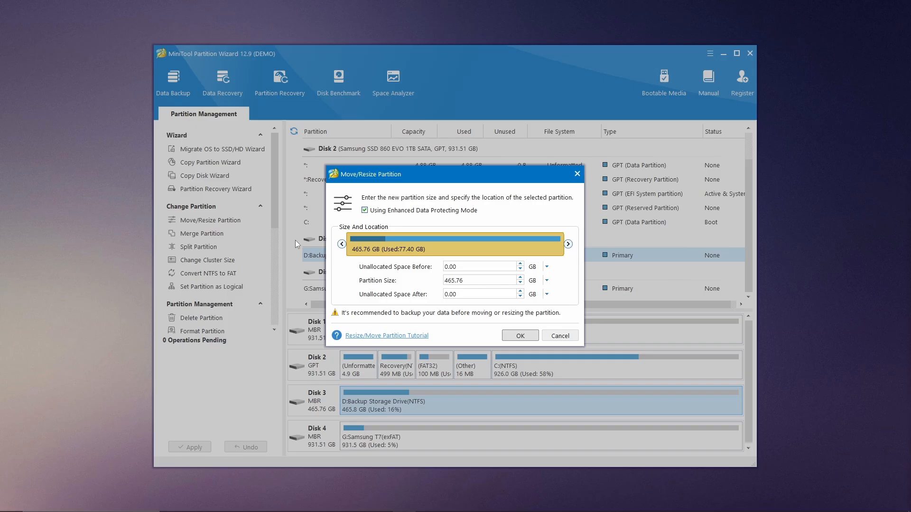
# - Shrink the Backup Storage Drive to exactly 400 GB and apply the pending operation
pyautogui.moveTo(568, 244); pyautogui.dragTo(562, 244)
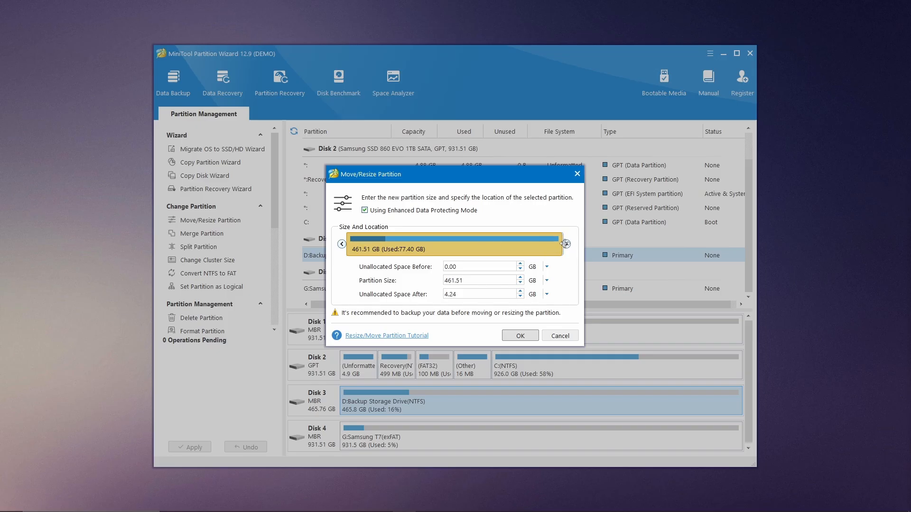
pyautogui.moveTo(560, 243); pyautogui.dragTo(546, 243)
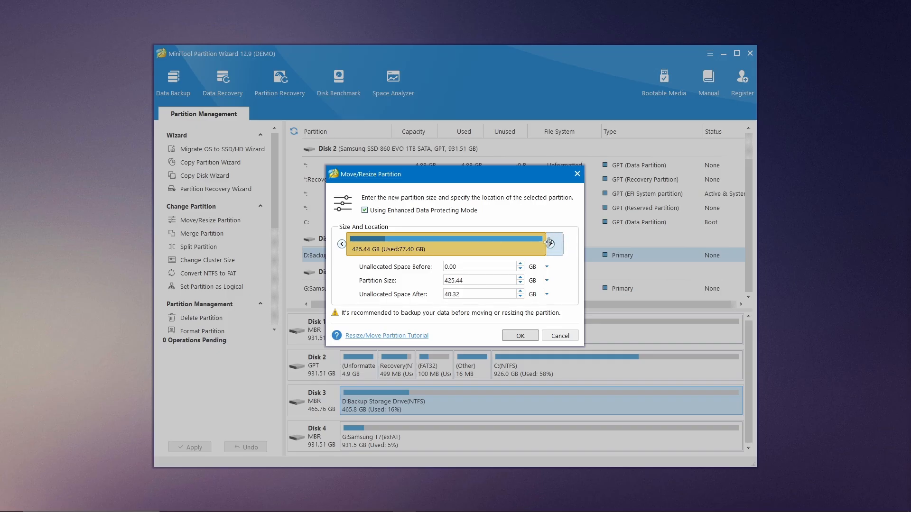
pyautogui.click(476, 280)
pyautogui.write('400')
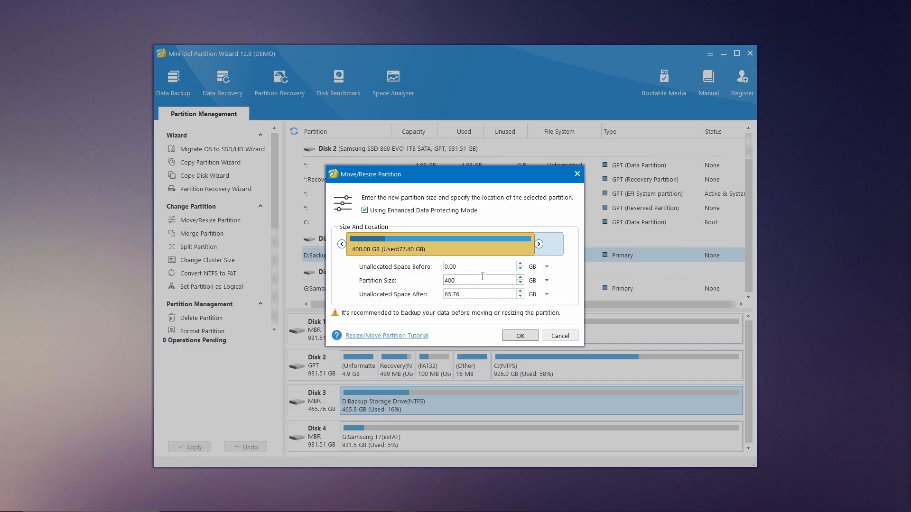
pyautogui.moveTo(569, 287)
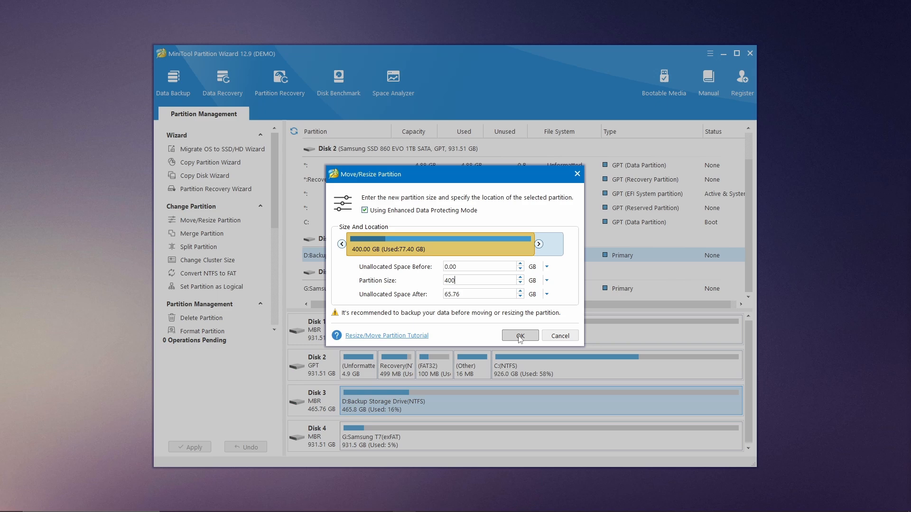
pyautogui.click(519, 335)
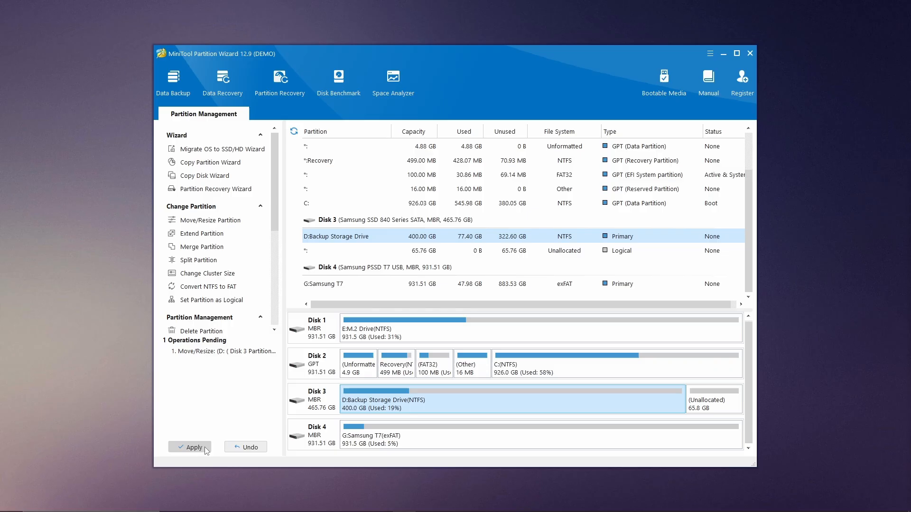
pyautogui.click(190, 446)
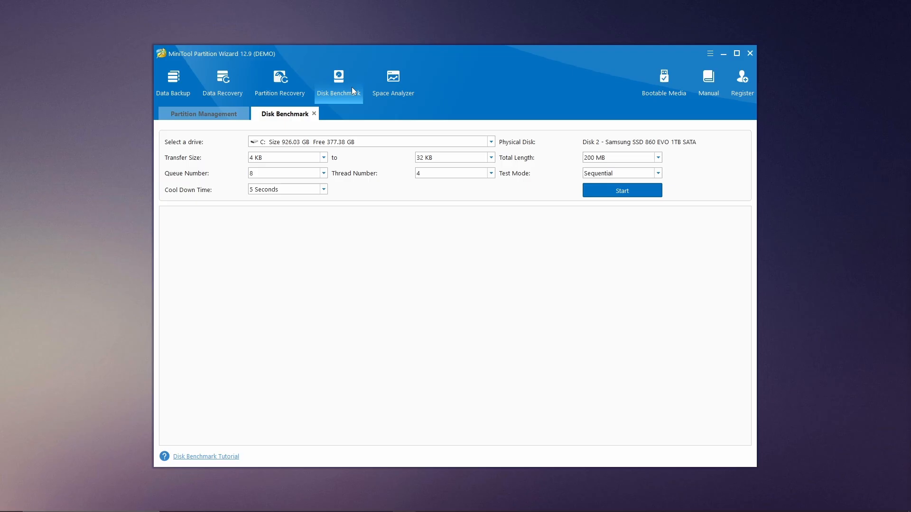
# - Run the Disk Benchmark on drive C
pyautogui.click(489, 141)
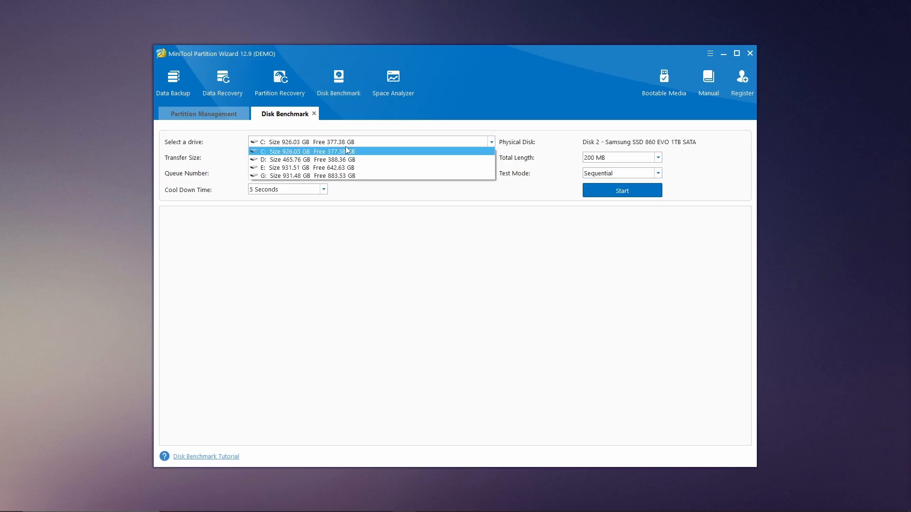
pyautogui.click(302, 150)
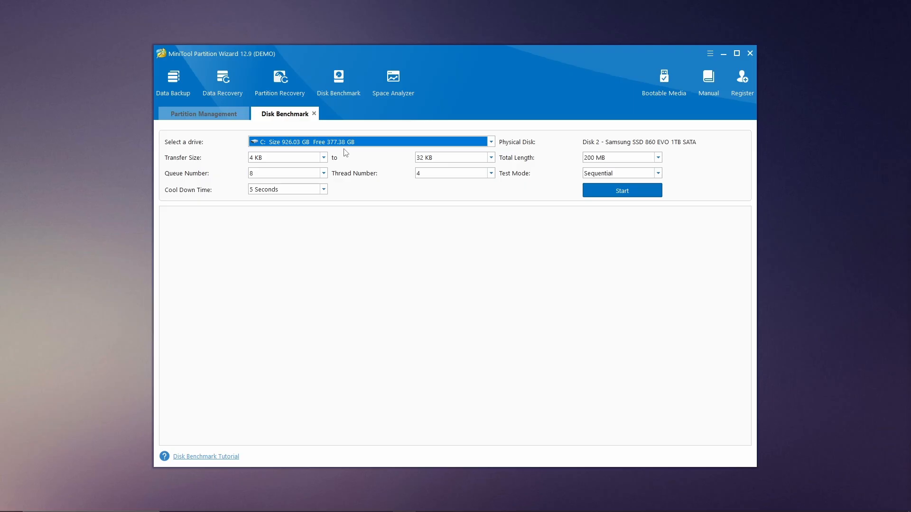
pyautogui.moveTo(377, 160)
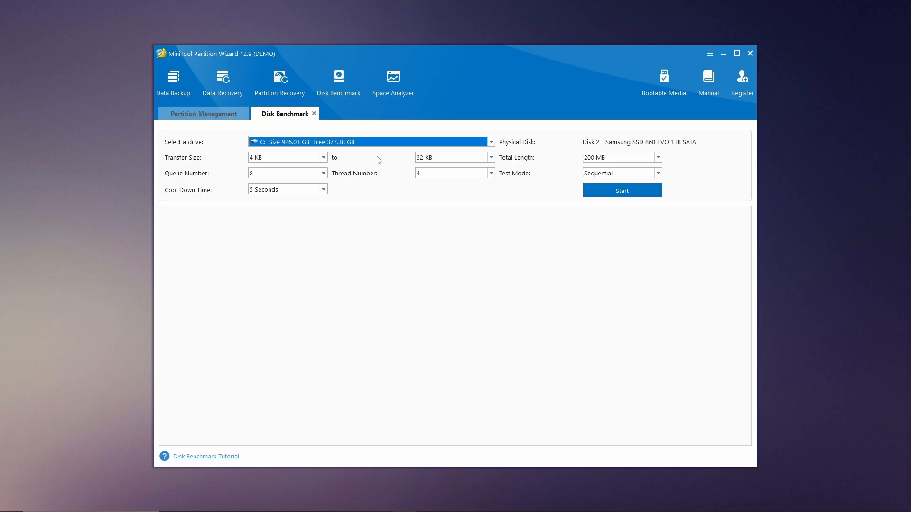
pyautogui.click(620, 190)
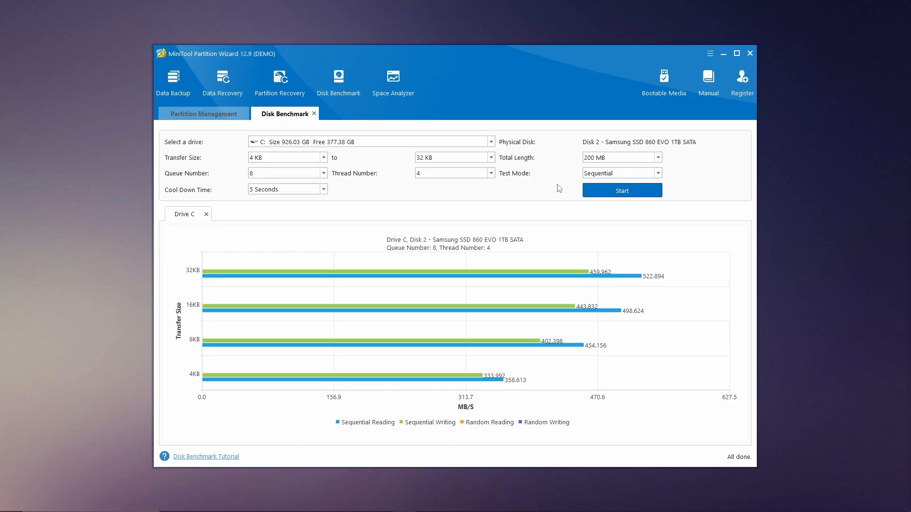
# - Revisit Partition Management, then show drive C's transfer-speed bar chart in the benchmark results
pyautogui.click(203, 113)
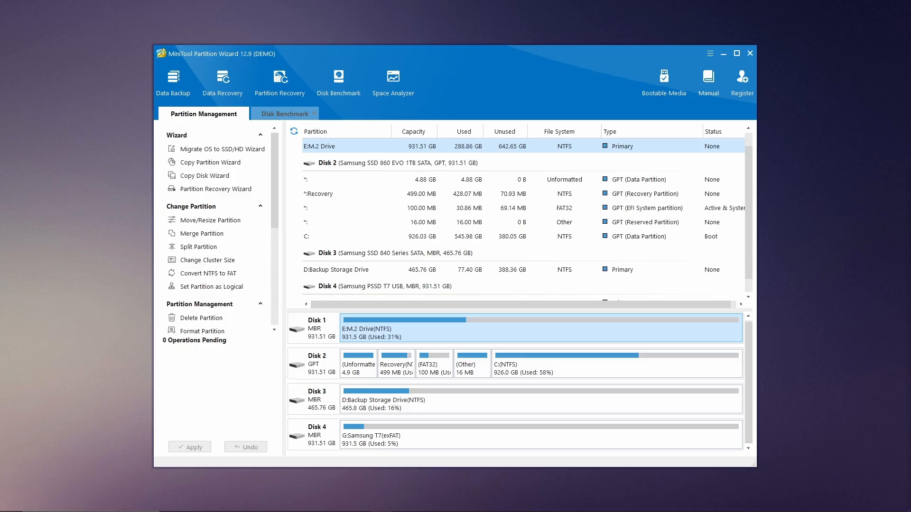
pyautogui.click(284, 113)
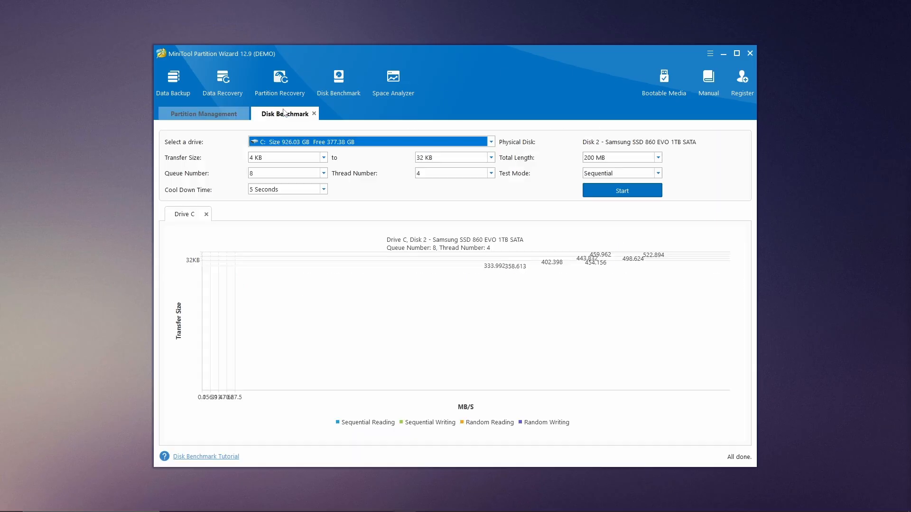
pyautogui.click(620, 189)
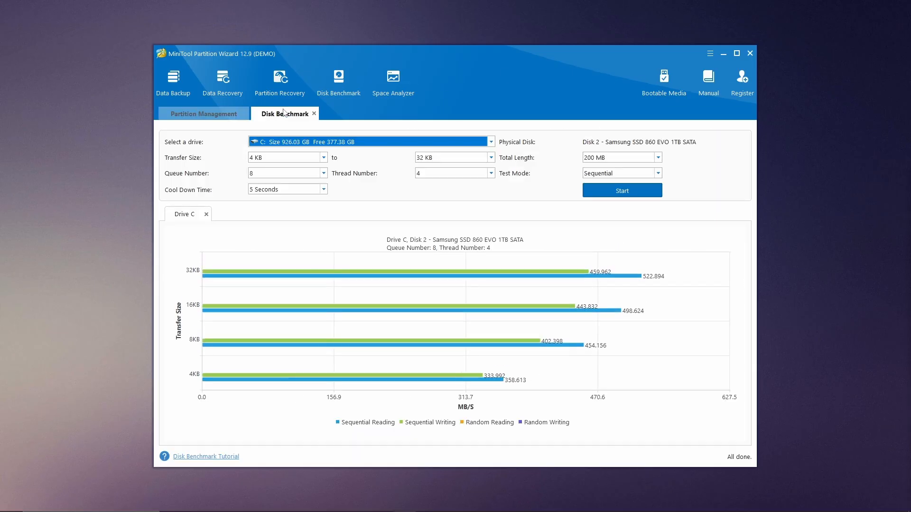